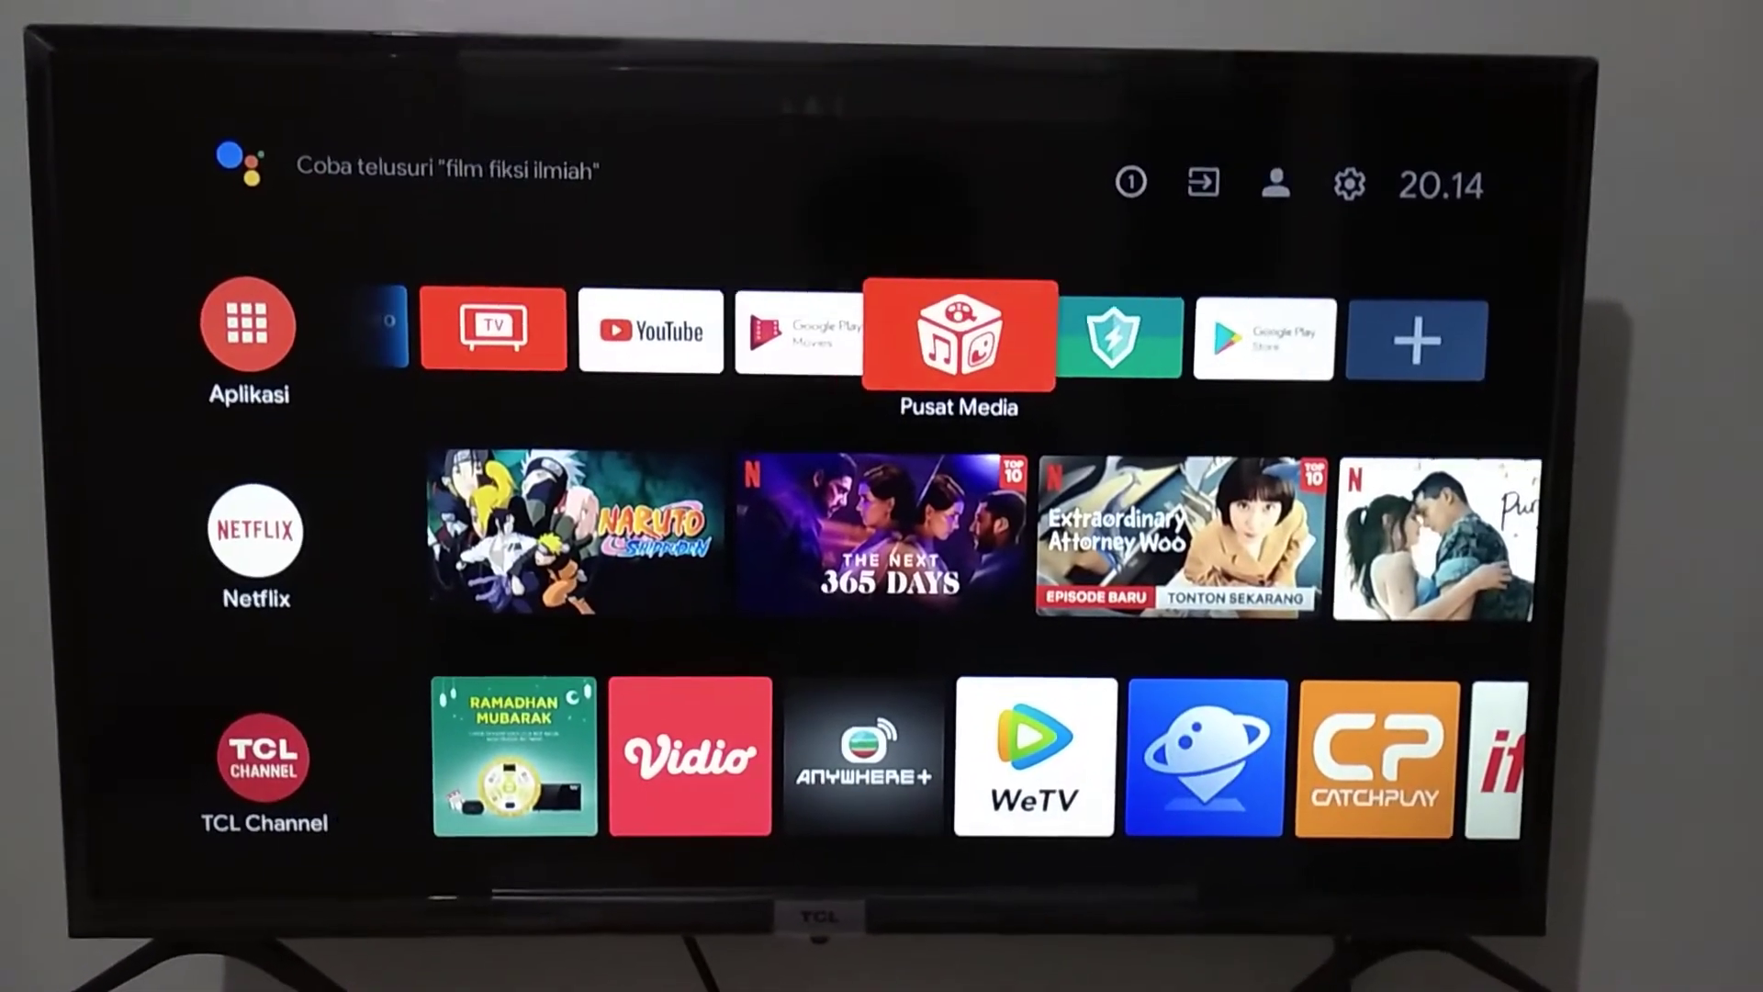
Step: Launch Pusat Media and open the 'punya sidik' USB drive to list its media categories
left_click(956, 330)
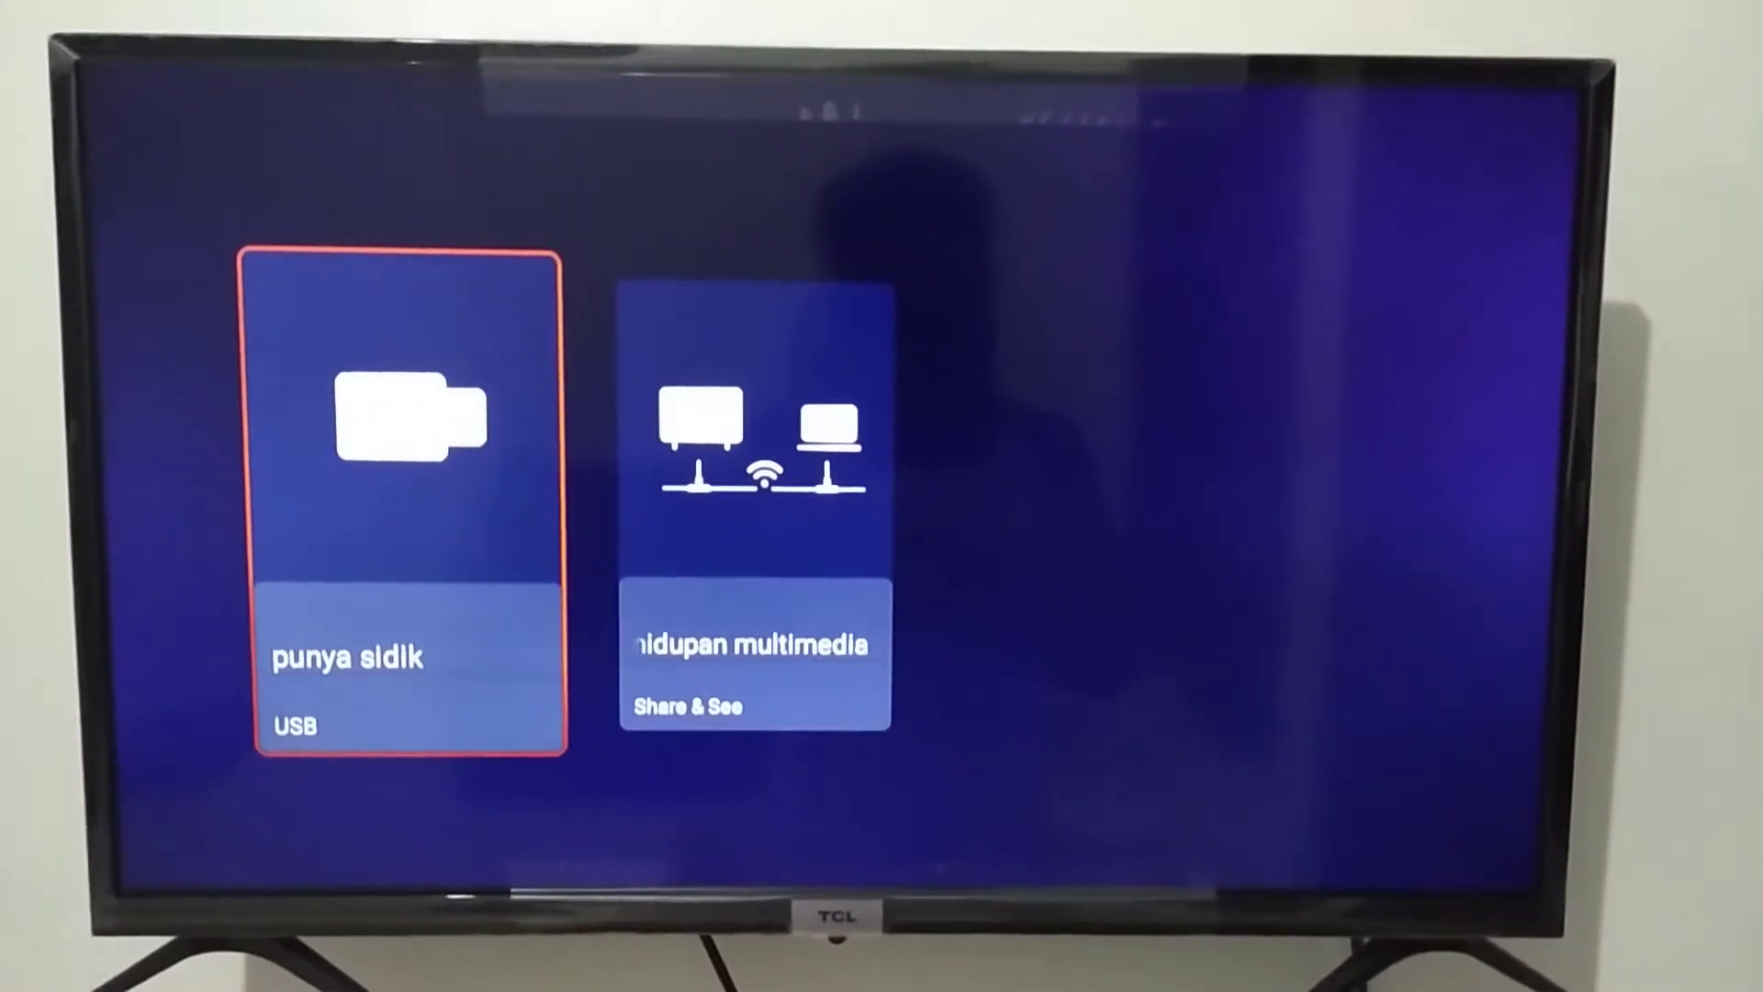
left_click(409, 499)
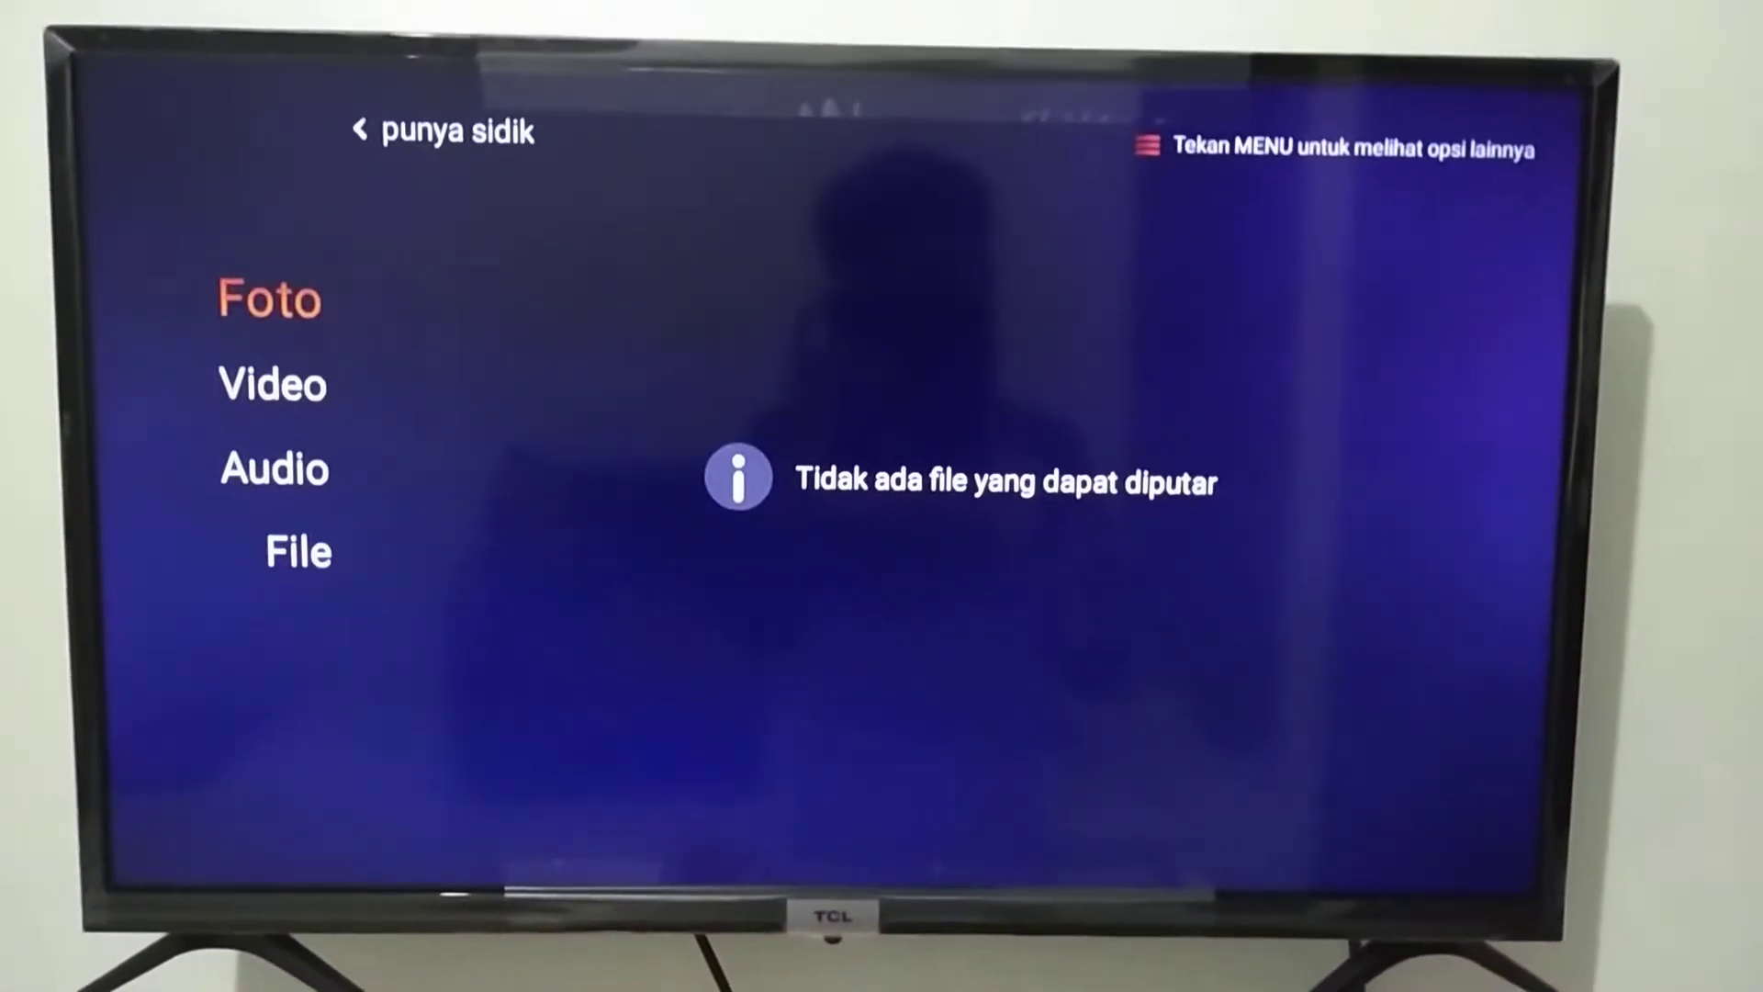